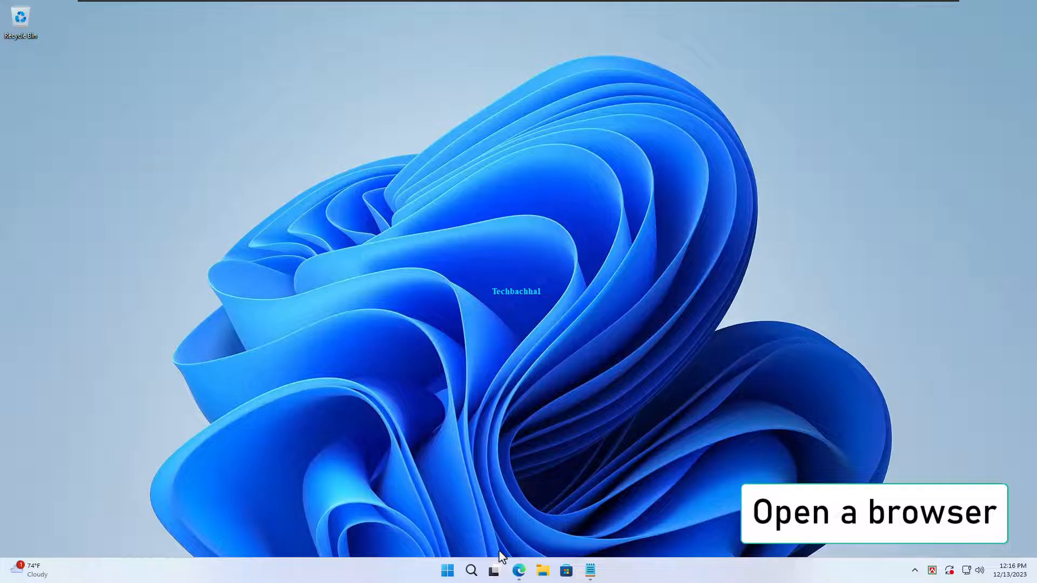
# Launch Microsoft Edge from the taskbar to a new tab
pyautogui.click(518, 571)
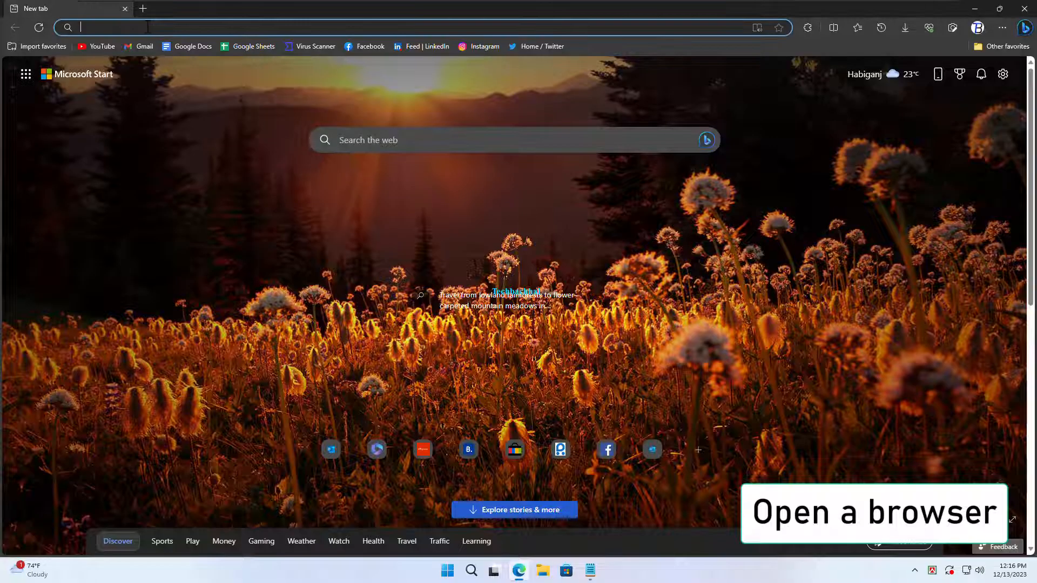
# Go to hotmail.com to reach the signed-in Outlook inbox
pyautogui.write('hotmail.com')
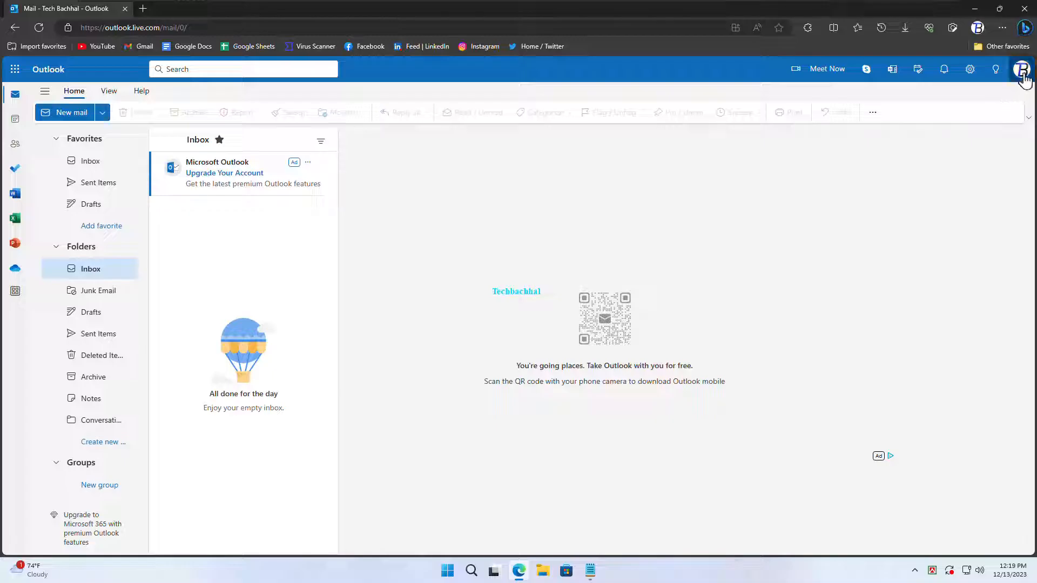
# Open My profile from the Outlook profile picture menu
pyautogui.click(1021, 68)
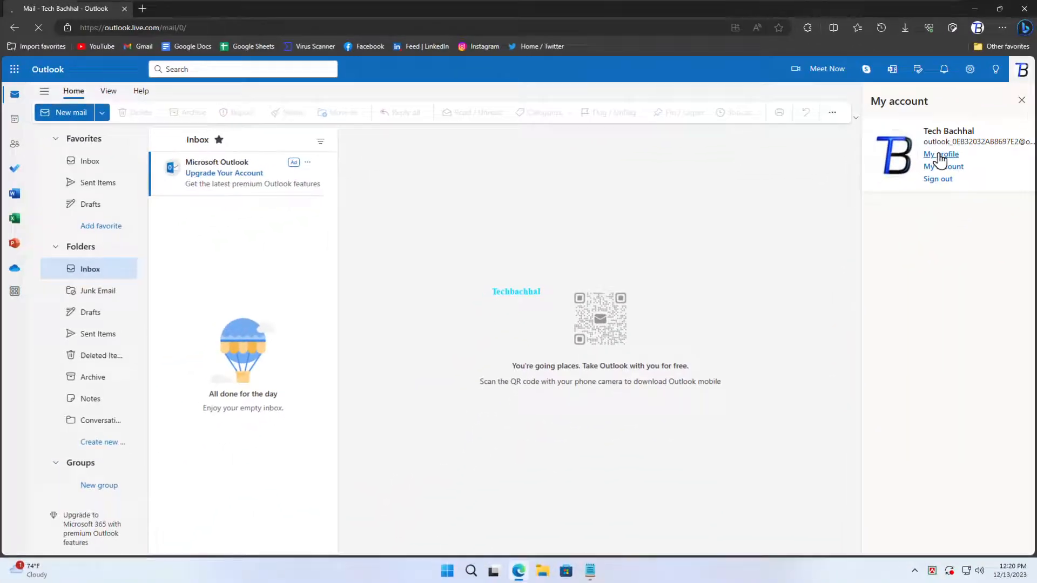
pyautogui.click(939, 154)
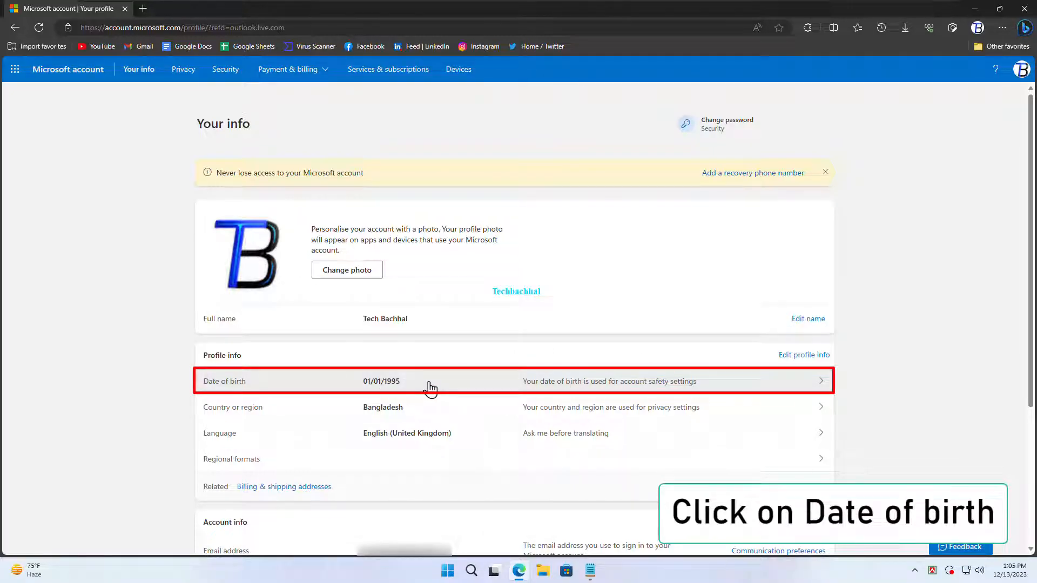
# Open Edit profile info from the Date of birth row
pyautogui.click(430, 380)
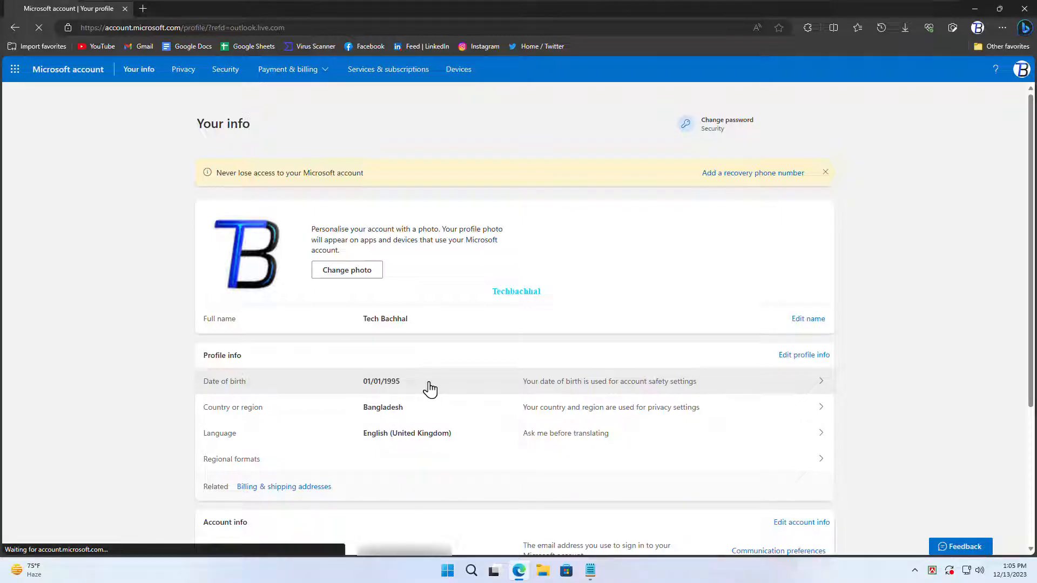
pyautogui.click(804, 354)
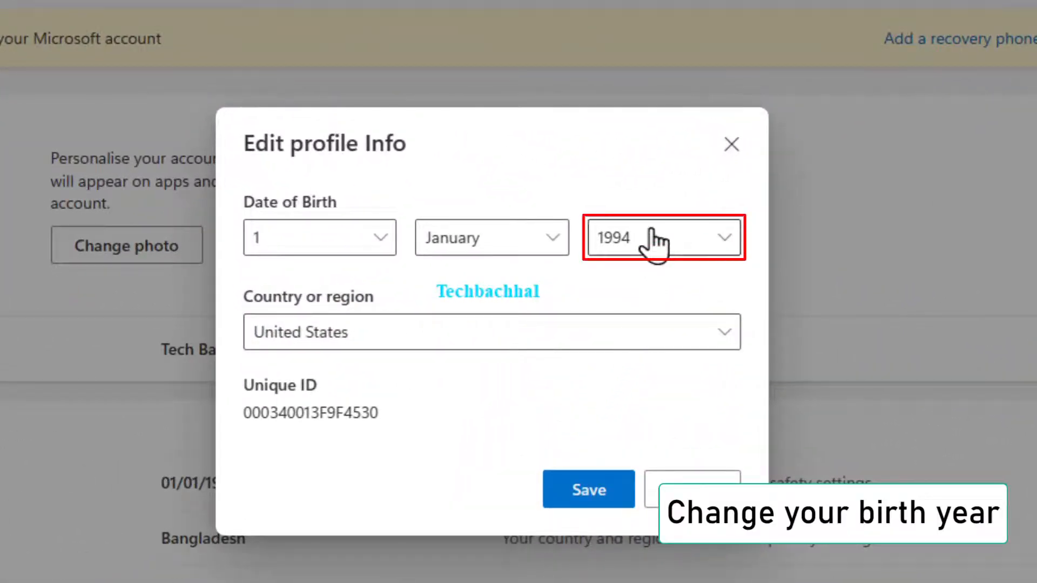
# Select 1996 as the birth year and save the profile info
pyautogui.click(662, 238)
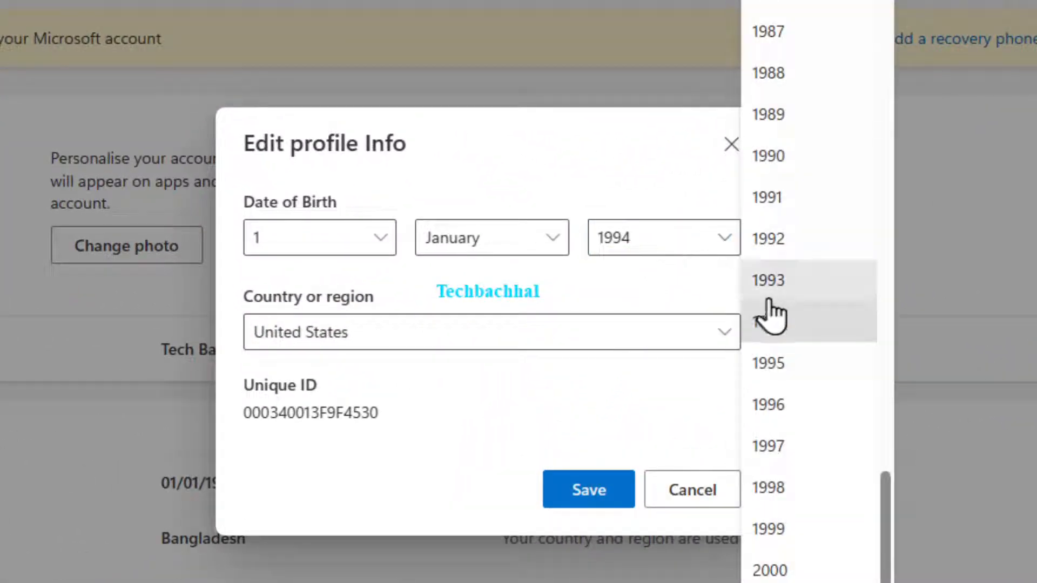
pyautogui.moveTo(774, 413)
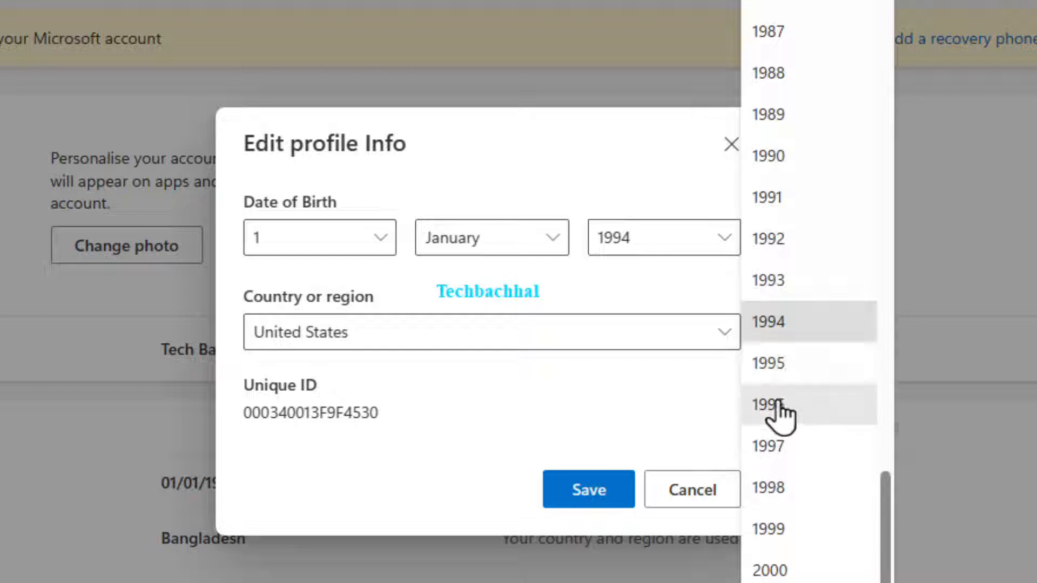
pyautogui.click(768, 404)
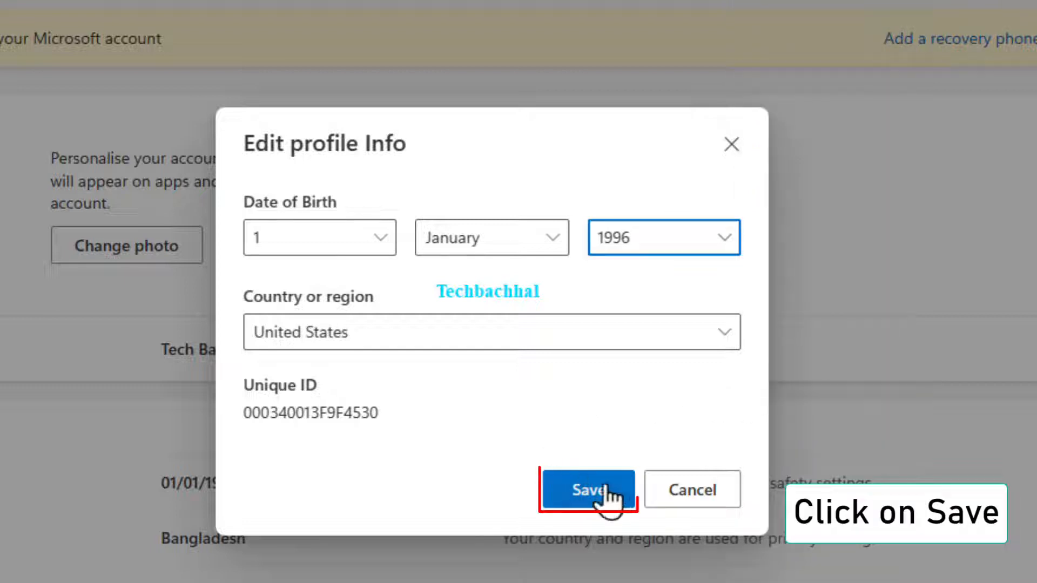
pyautogui.click(586, 490)
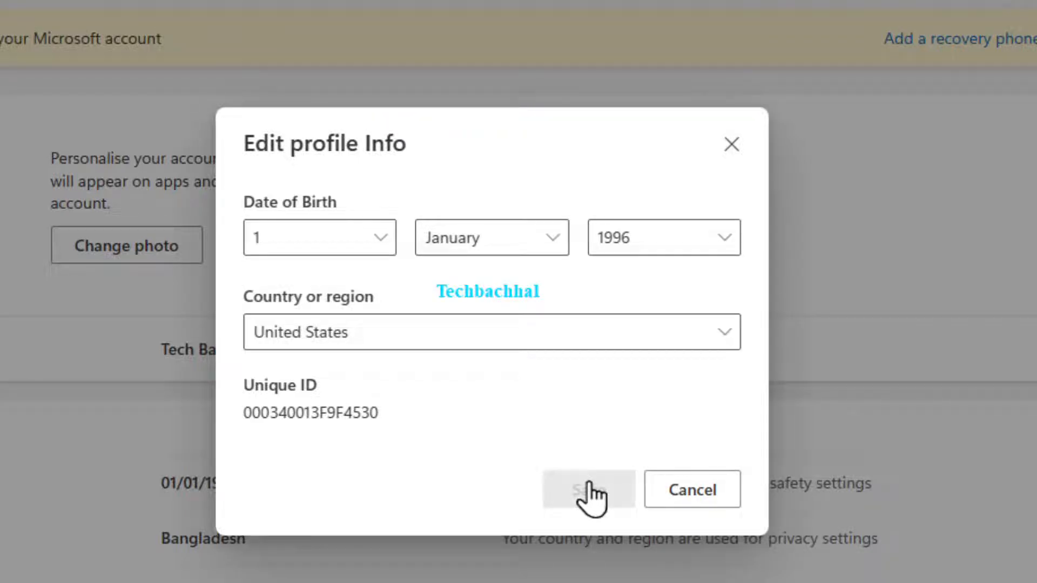
pyautogui.click(587, 489)
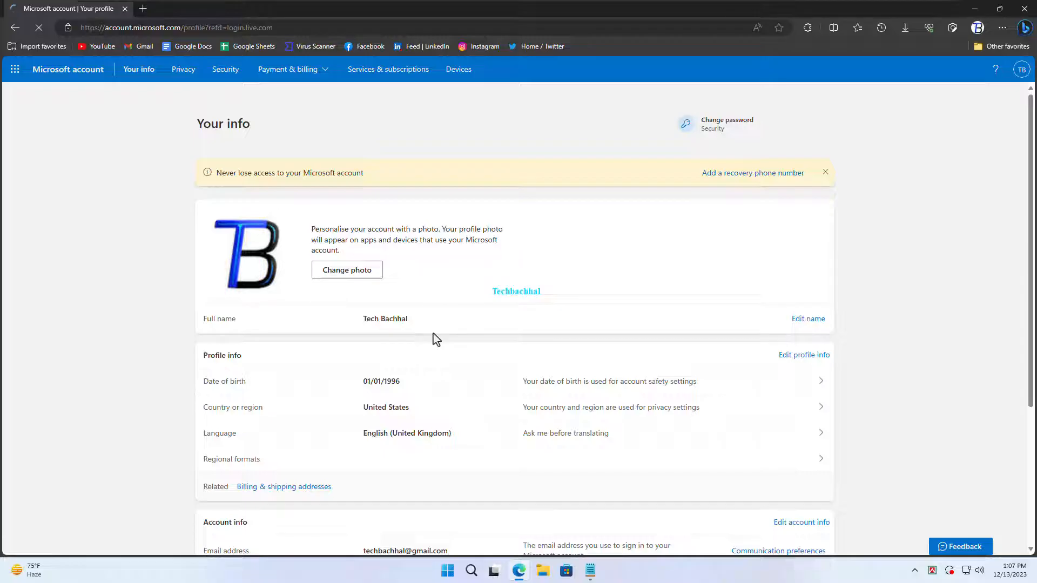
# Open the Xbox website in the browser
pyautogui.click(142, 8)
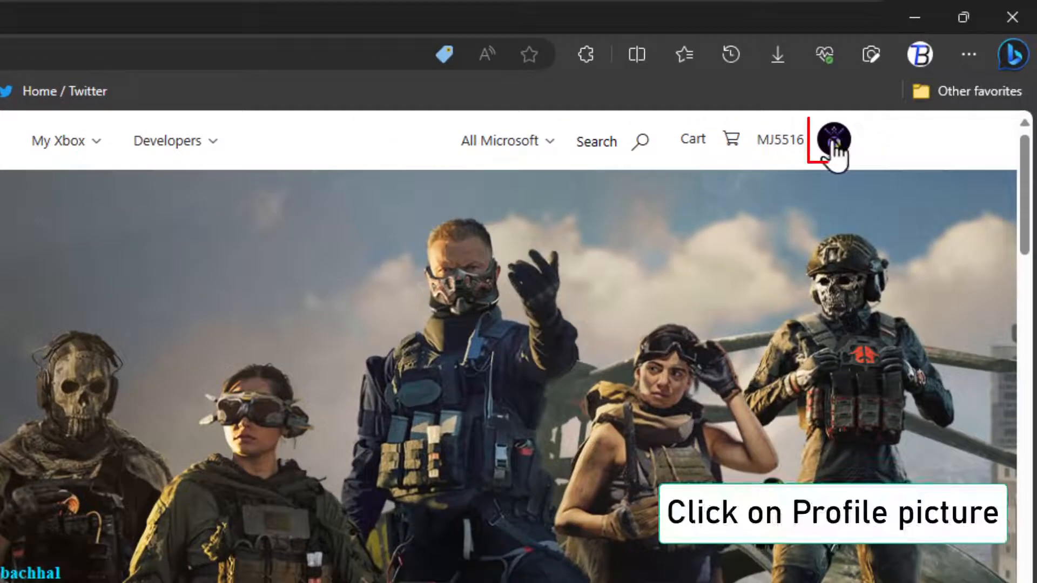
# Open Xbox settings from the account menu's more options
pyautogui.click(829, 141)
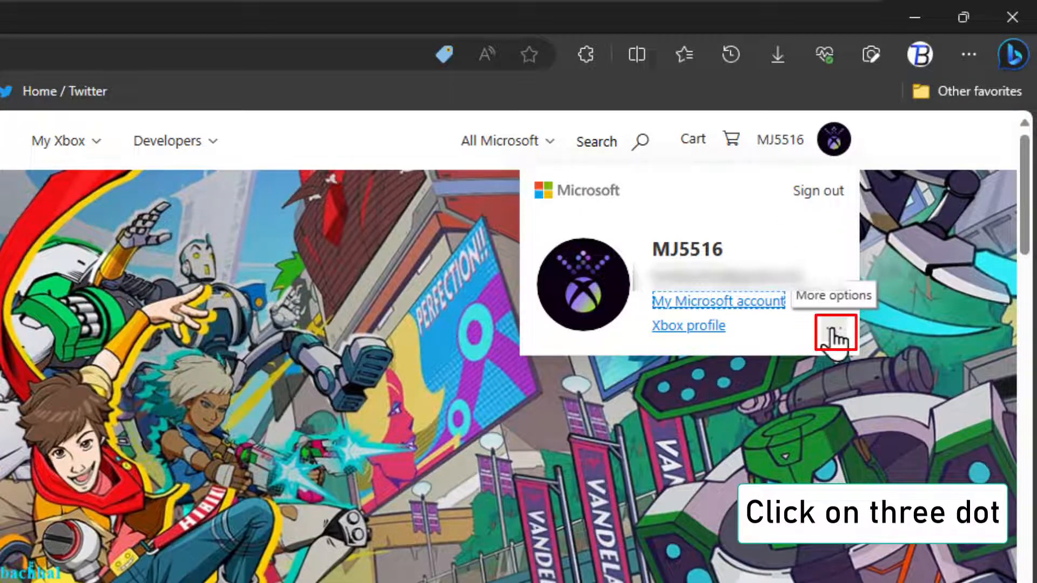
pyautogui.click(834, 333)
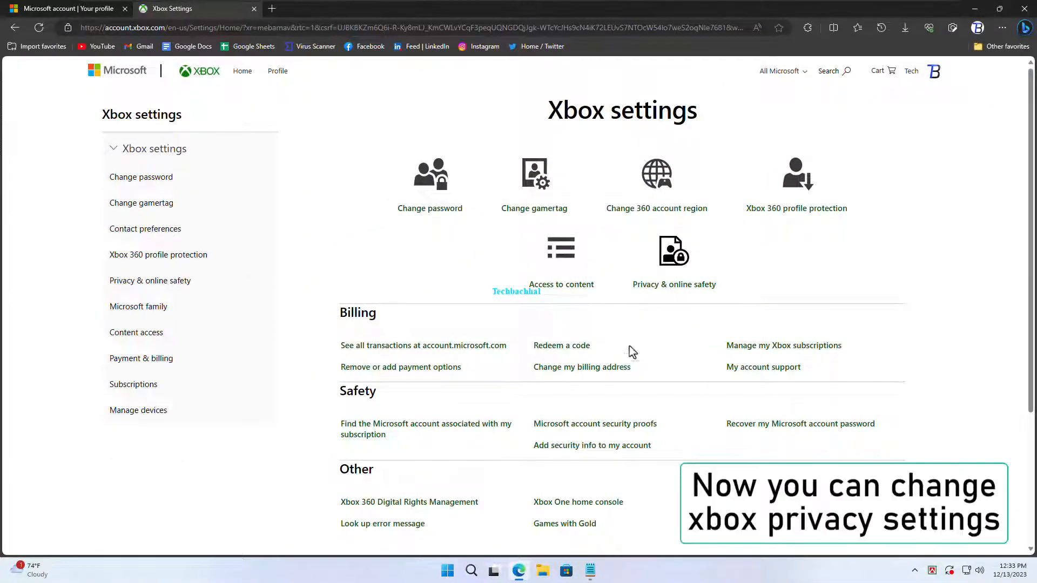
pyautogui.scroll(-3)
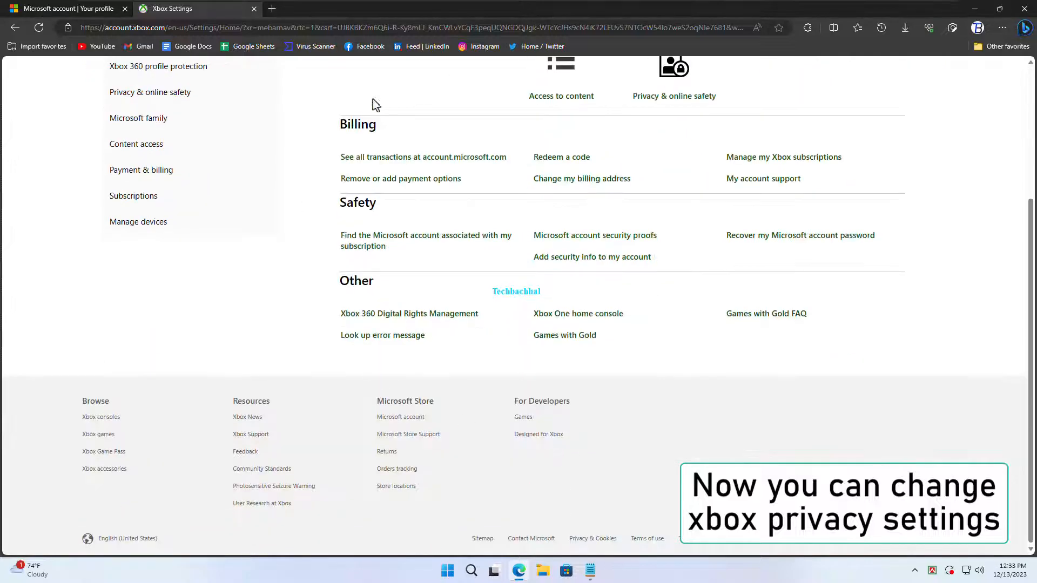